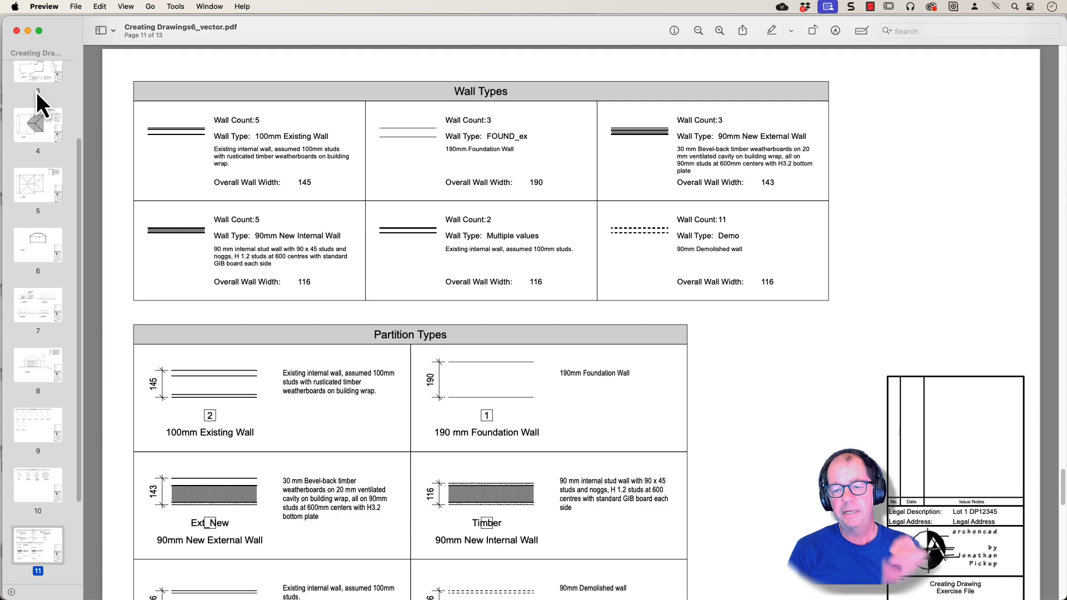
Step: Switch from Preview back to the Vectorworks file Creating Drawings6.vwx
{"action": "left_click", "coordinate": [37, 545]}
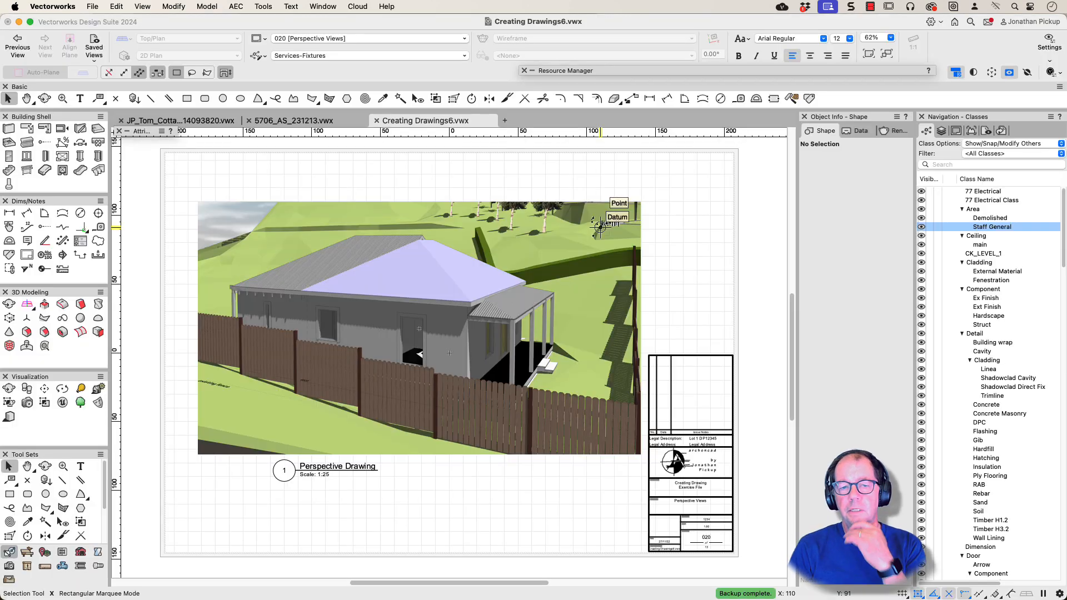
Step: Open Publish and inspect the Site Plan sheet, Framing Plan view and wall areas worksheet
{"action": "left_click", "coordinate": [91, 6]}
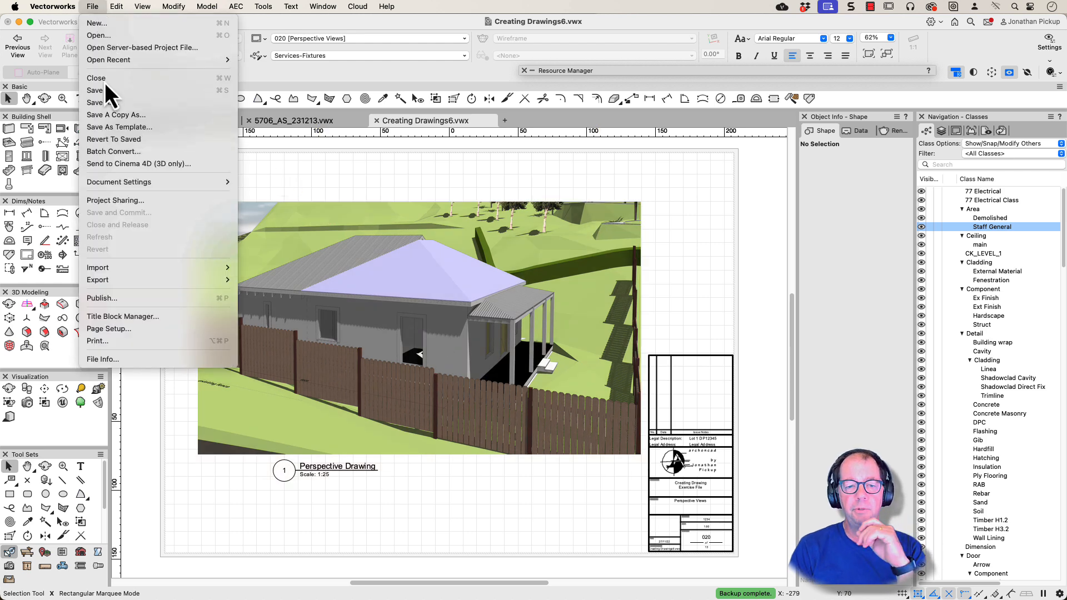
{"action": "left_click", "coordinate": [101, 298]}
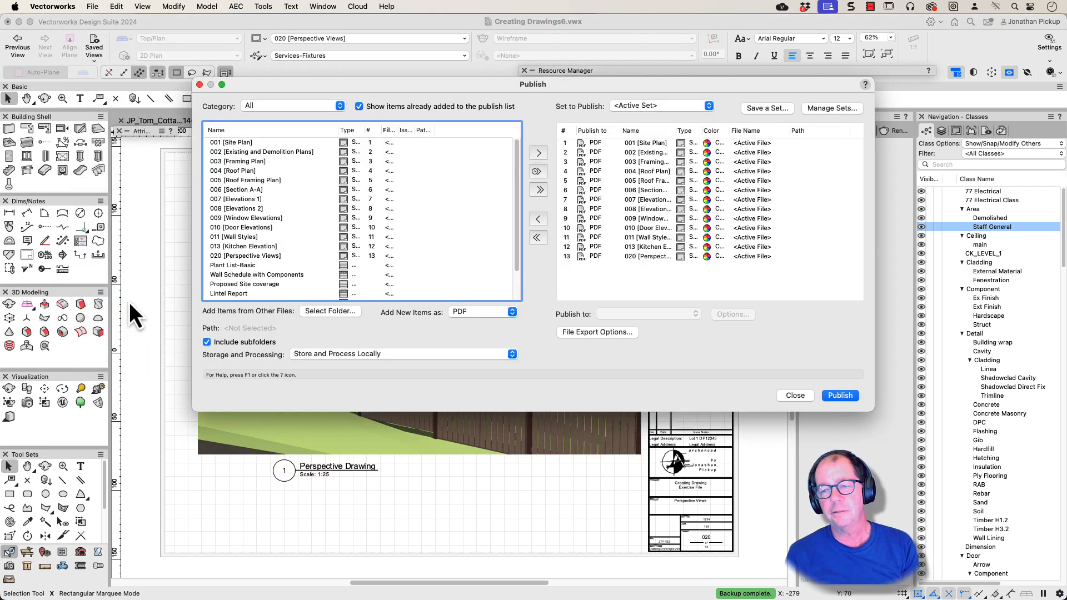
{"action": "left_click", "coordinate": [231, 142]}
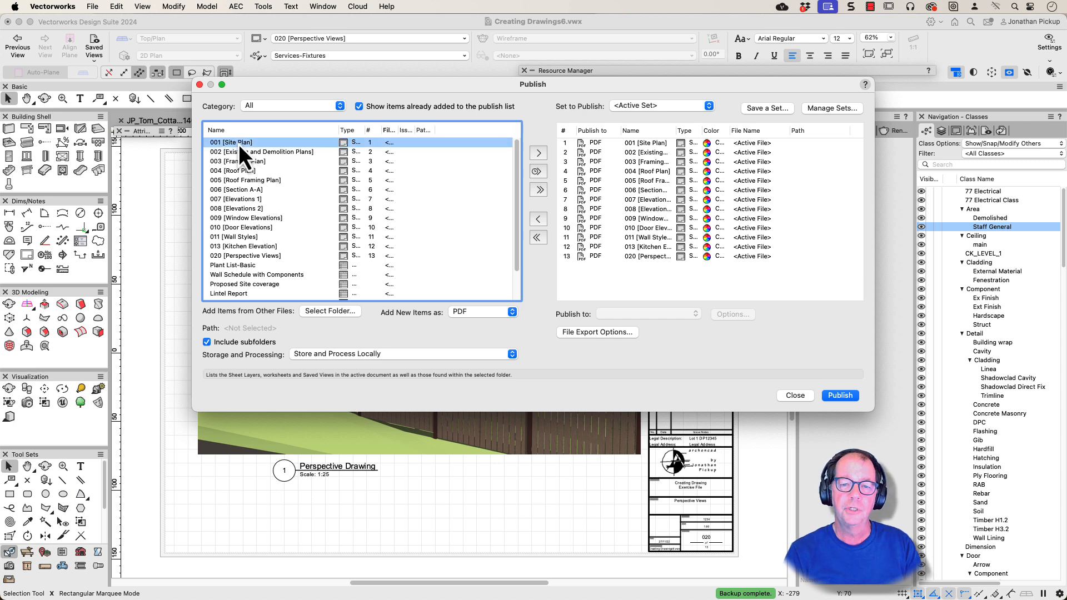
{"action": "scroll", "scroll_direction": "down", "scroll_amount": 3}
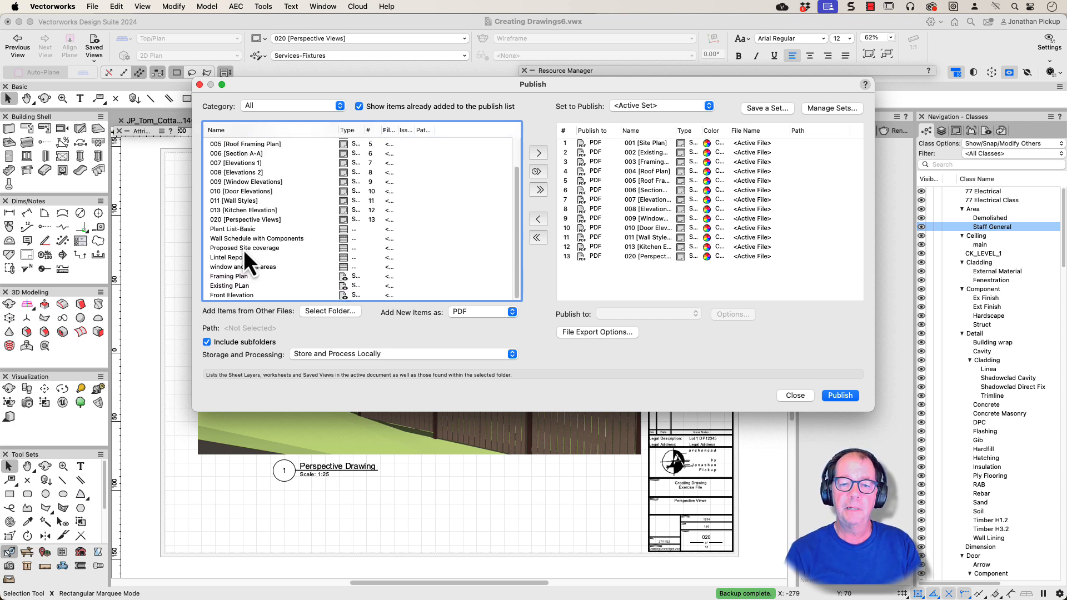
{"action": "left_click", "coordinate": [229, 276]}
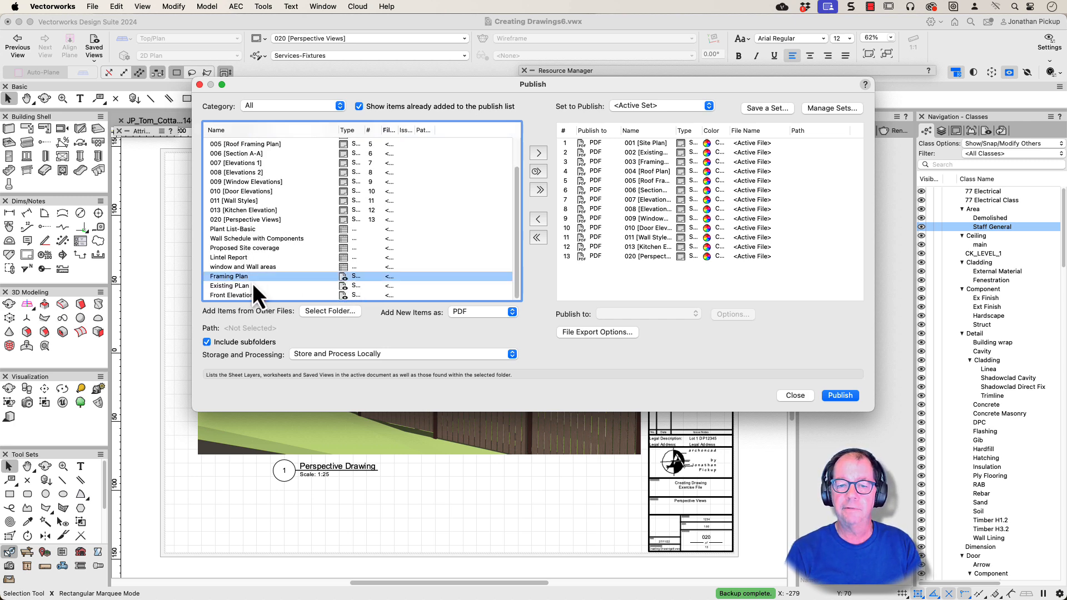
{"action": "left_click", "coordinate": [243, 266]}
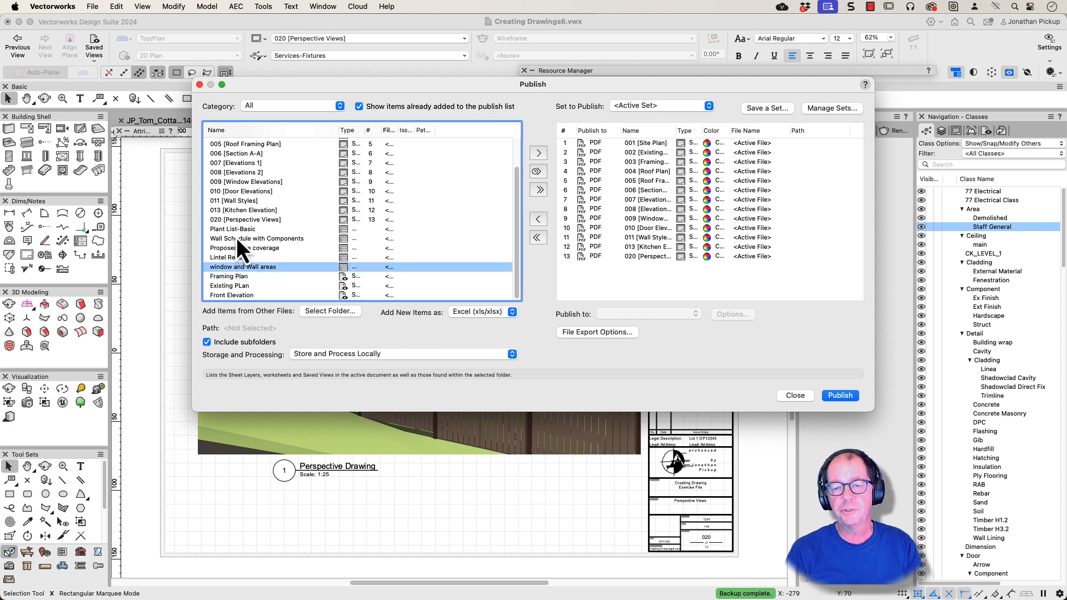
{"action": "left_click", "coordinate": [538, 237]}
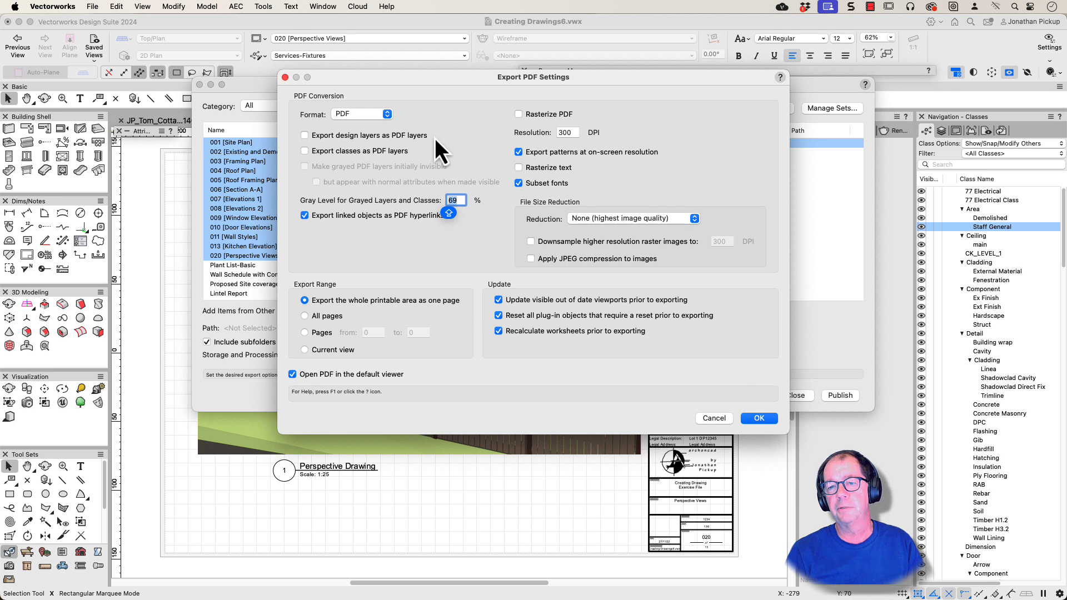
{"action": "mouse_move", "coordinate": [528, 130]}
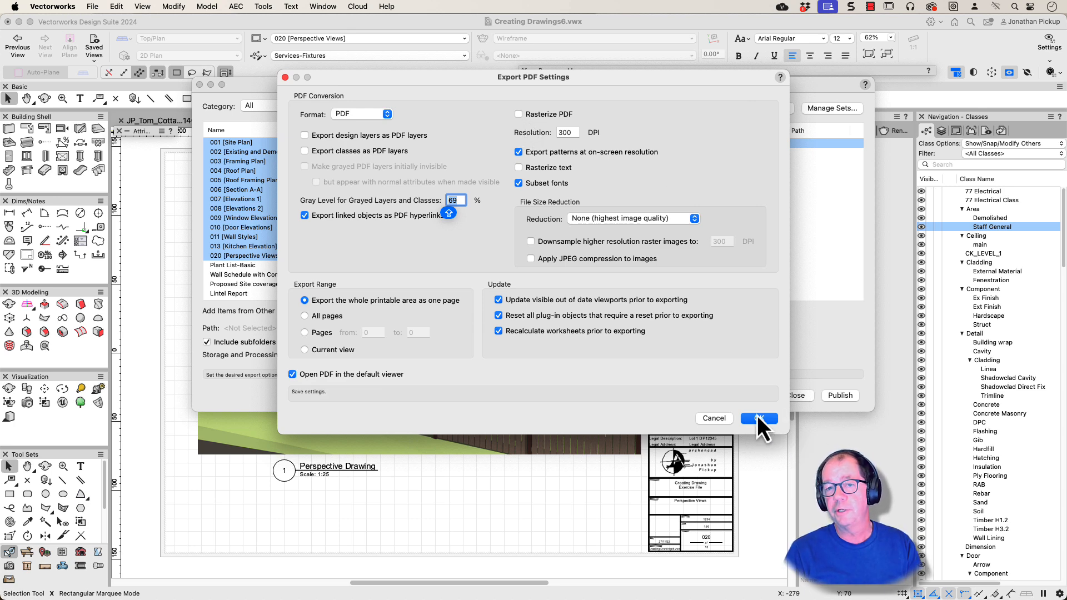
Step: Accept the PDF export settings with the whole printable area as one page
{"action": "left_click", "coordinate": [758, 418]}
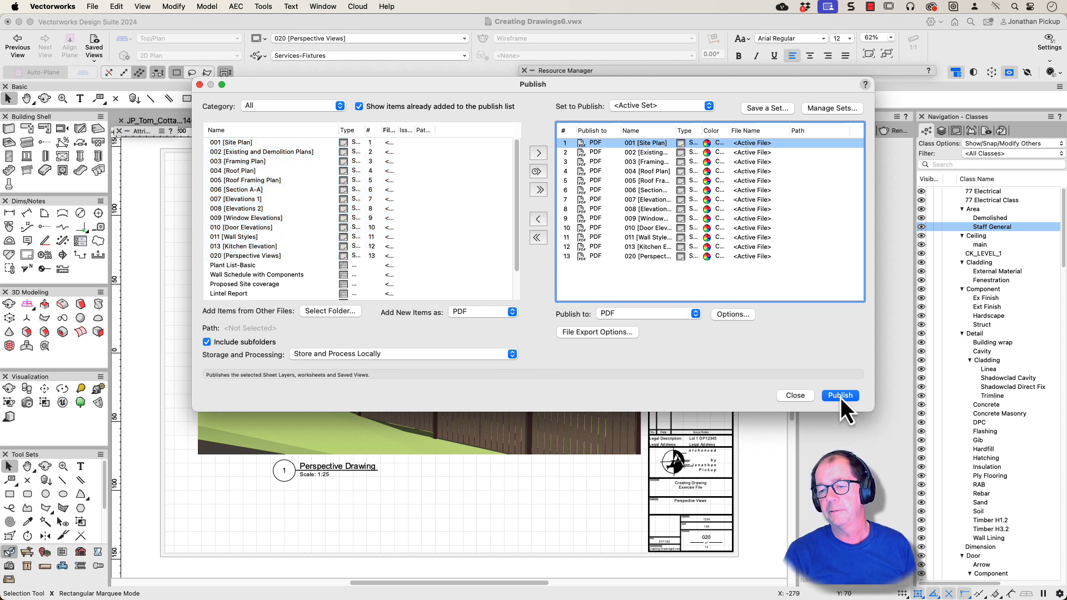
Step: Publish 13 sheets to Creating Drawings6_vector.pdf on Desktop, replacing it, without saving the set
{"action": "left_click", "coordinate": [840, 395]}
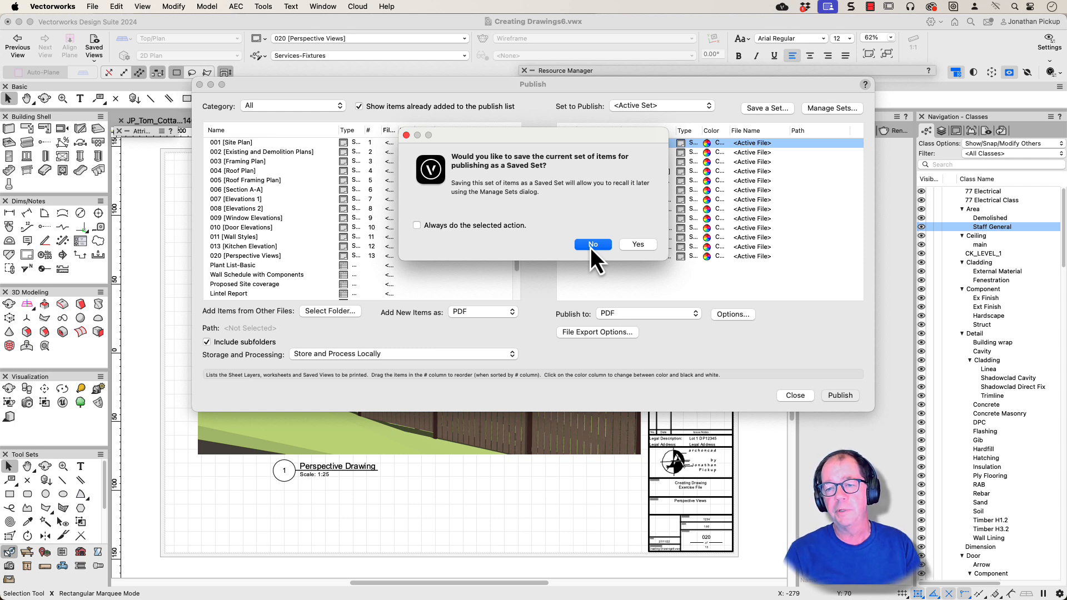
{"action": "left_click", "coordinate": [593, 244]}
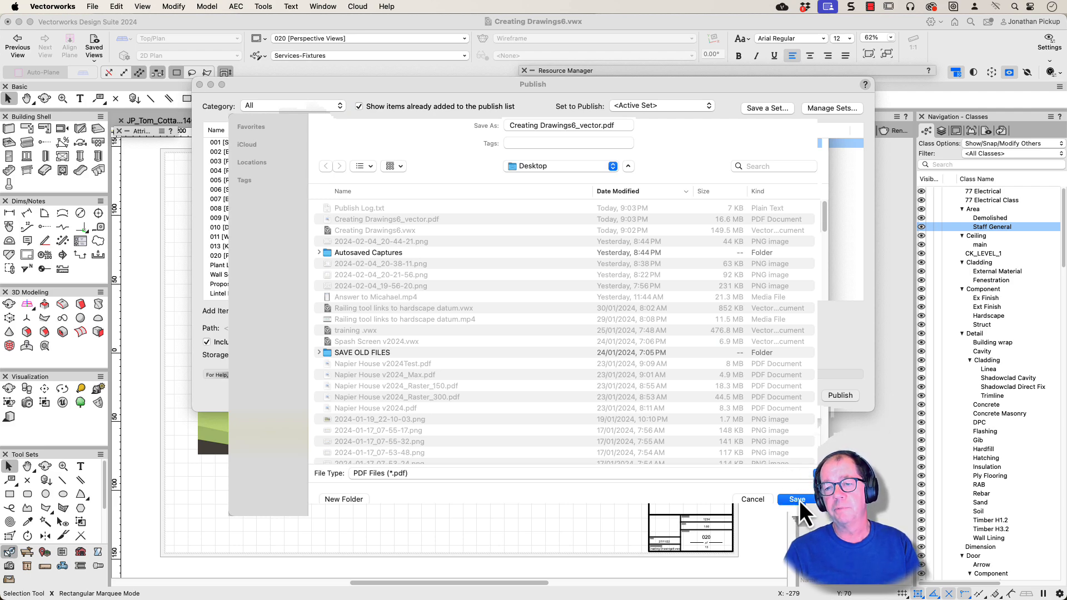
{"action": "left_click", "coordinate": [797, 499]}
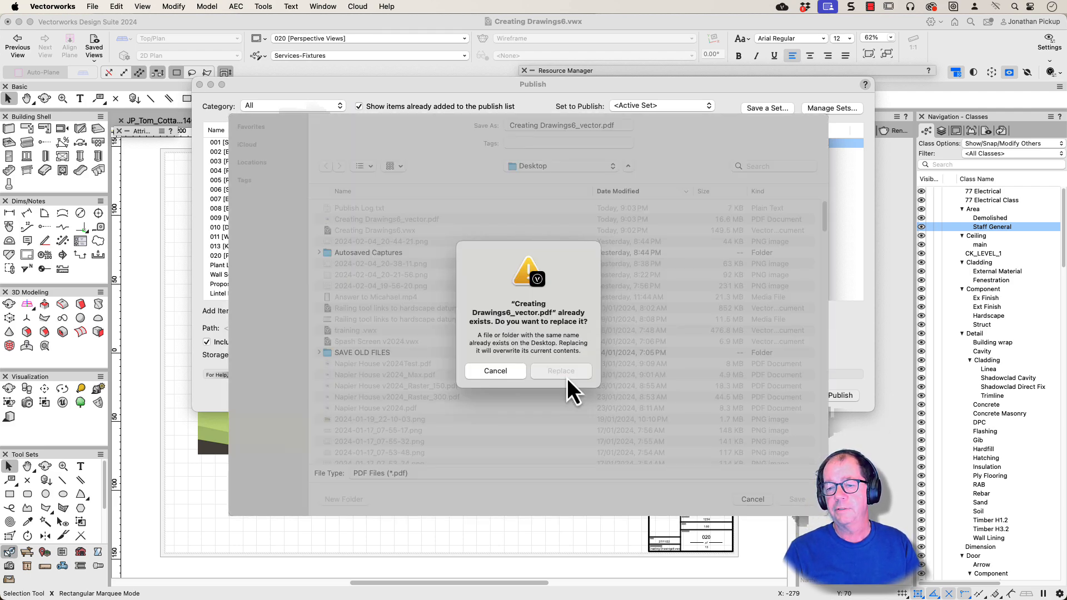
{"action": "left_click", "coordinate": [561, 370]}
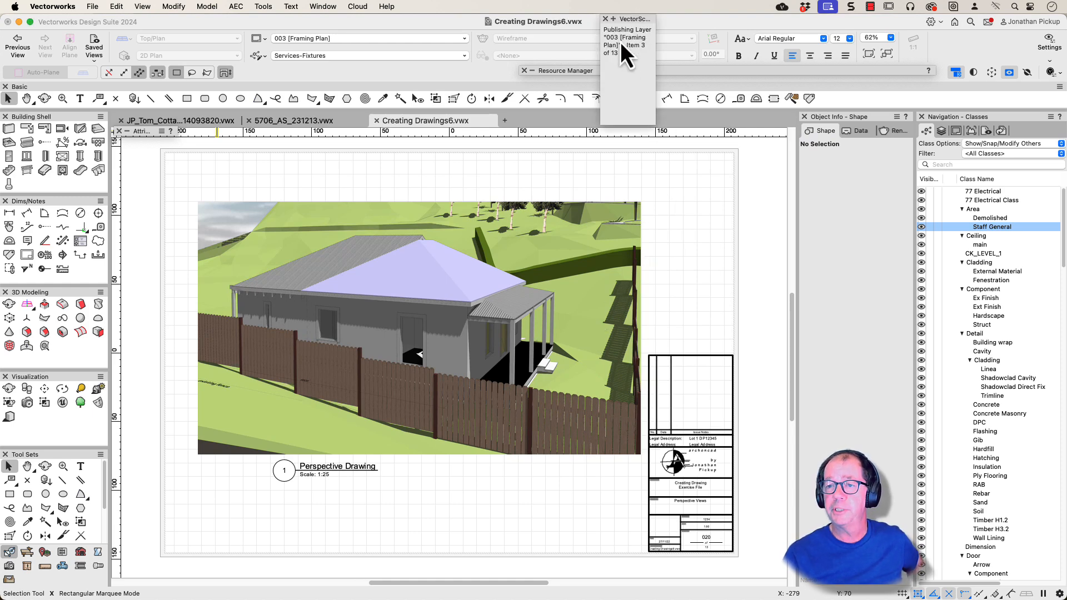
{"action": "mouse_move", "coordinate": [626, 92]}
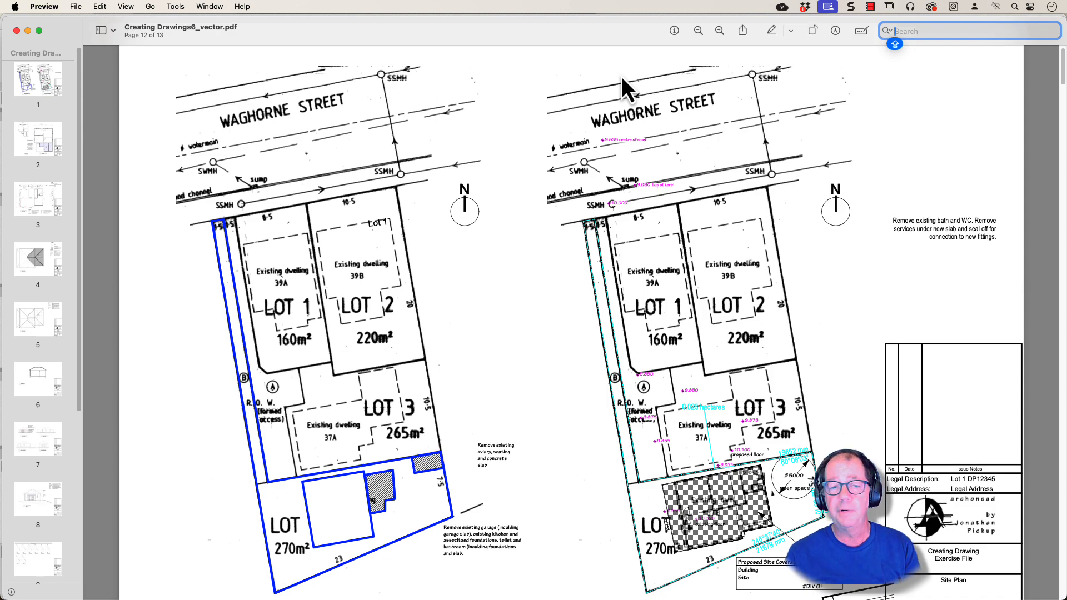
Step: Browse the PDF's first and later pages in Preview, then return to Vectorworks
{"action": "left_click", "coordinate": [37, 79]}
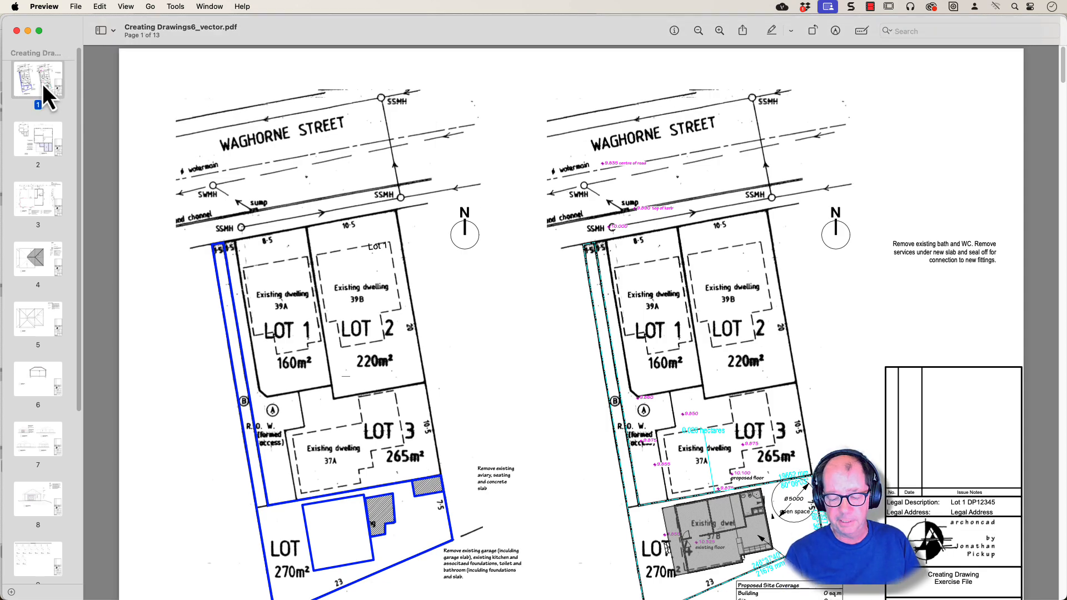
{"action": "left_click", "coordinate": [37, 498]}
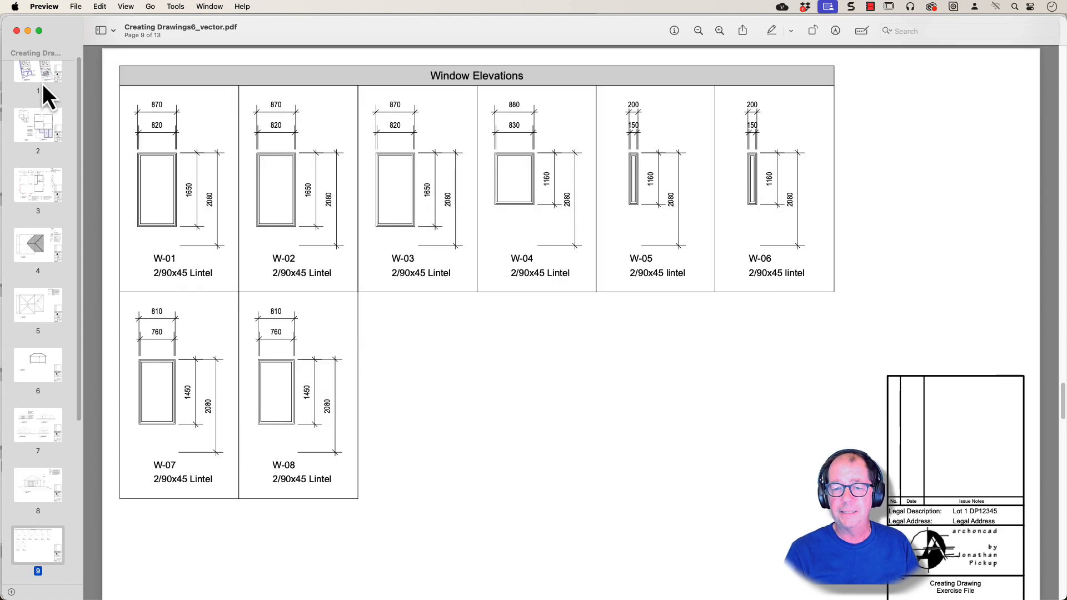
{"action": "left_click", "coordinate": [38, 72]}
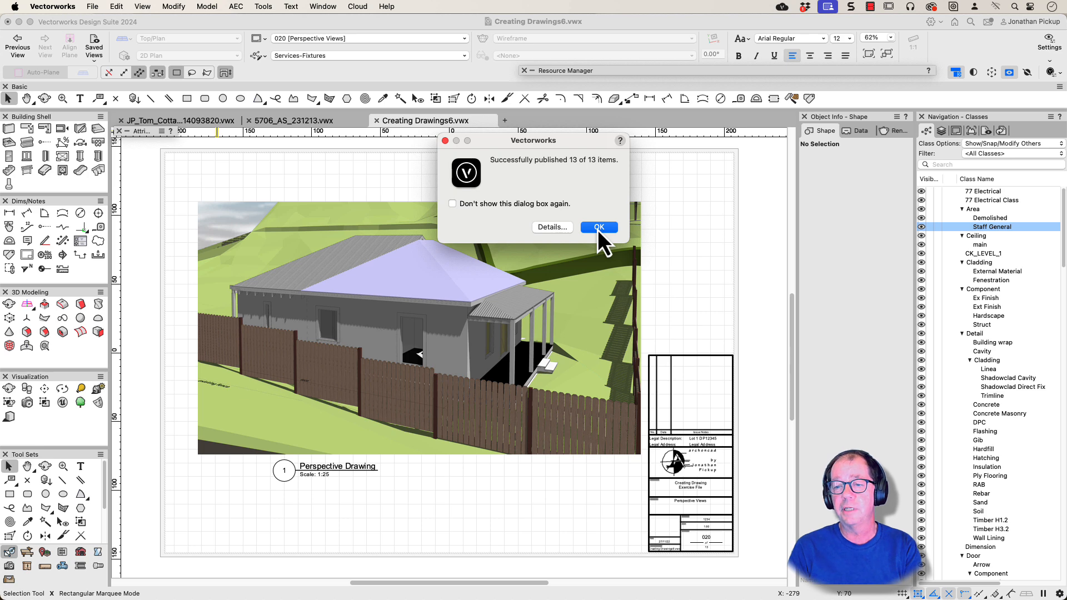
Step: Dismiss the 13-of-13 success alert, then reopen and close the Publish dialog
{"action": "left_click", "coordinate": [598, 227]}
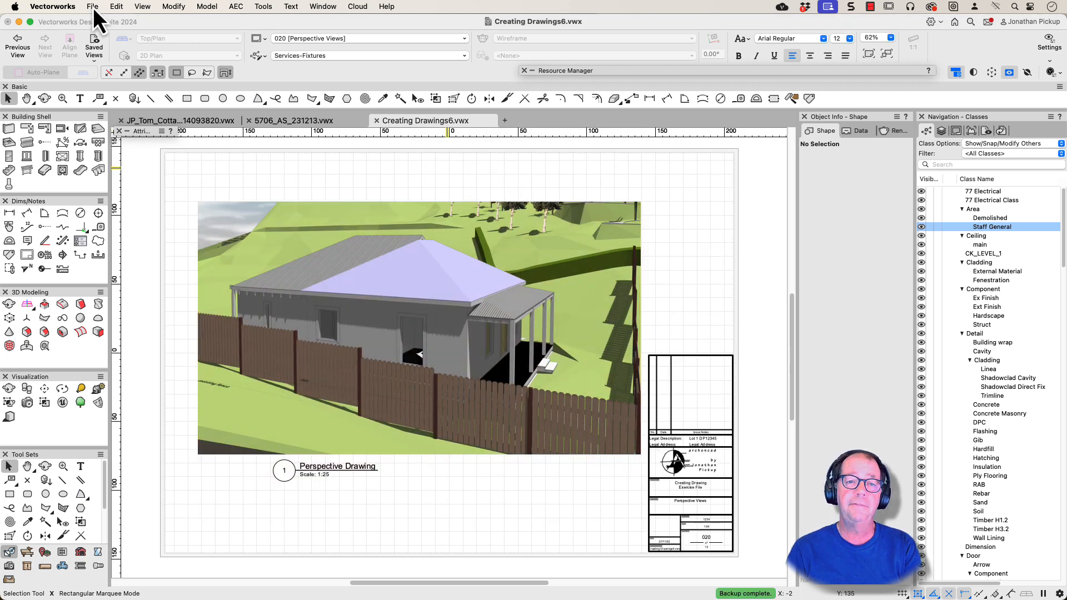
{"action": "left_click", "coordinate": [92, 6]}
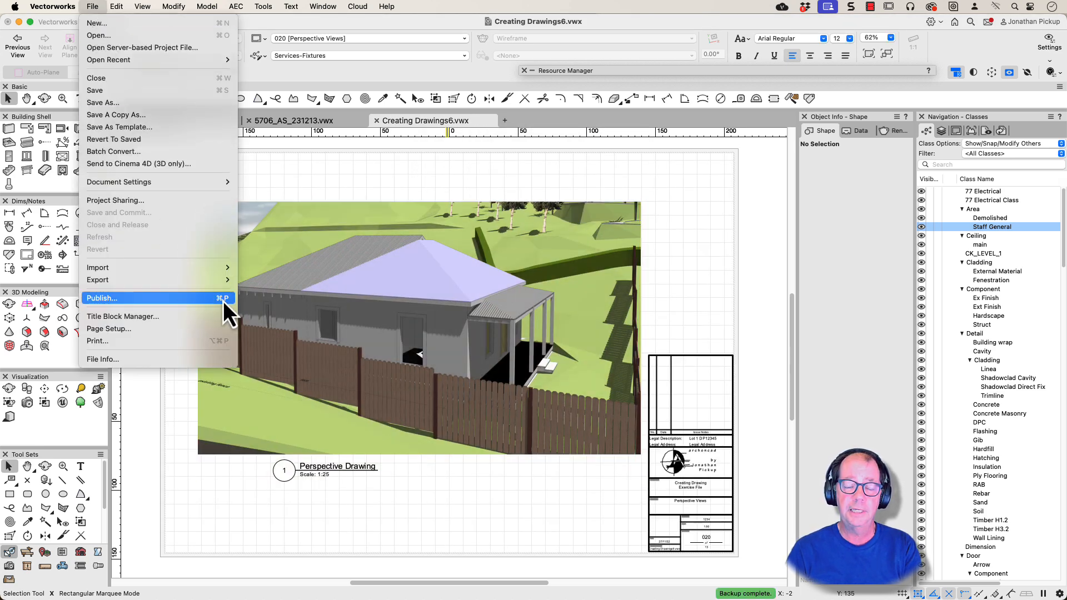
{"action": "mouse_move", "coordinate": [101, 298]}
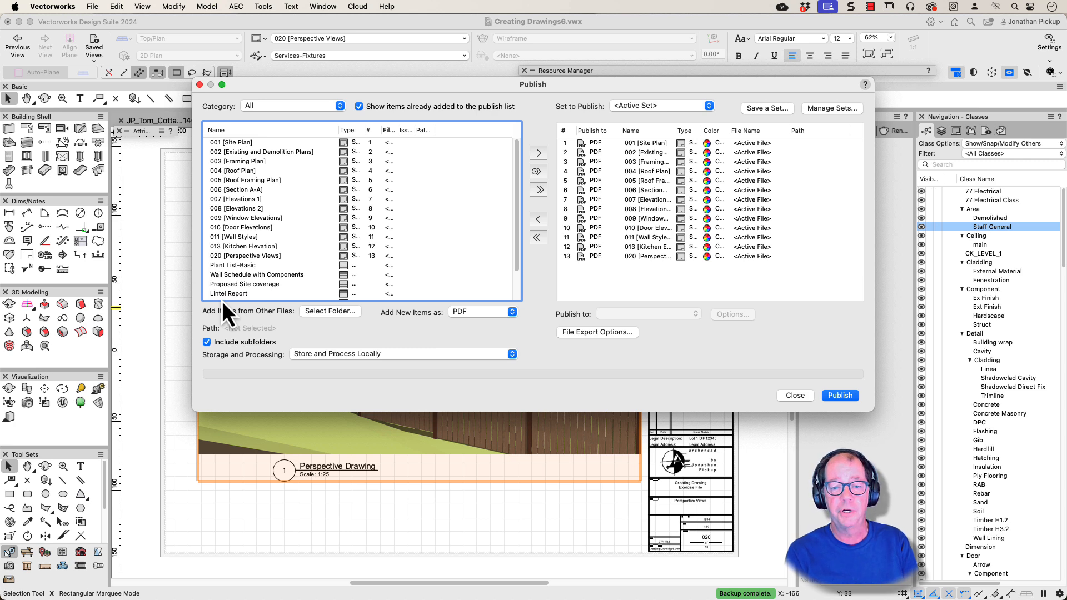
{"action": "mouse_move", "coordinate": [761, 412]}
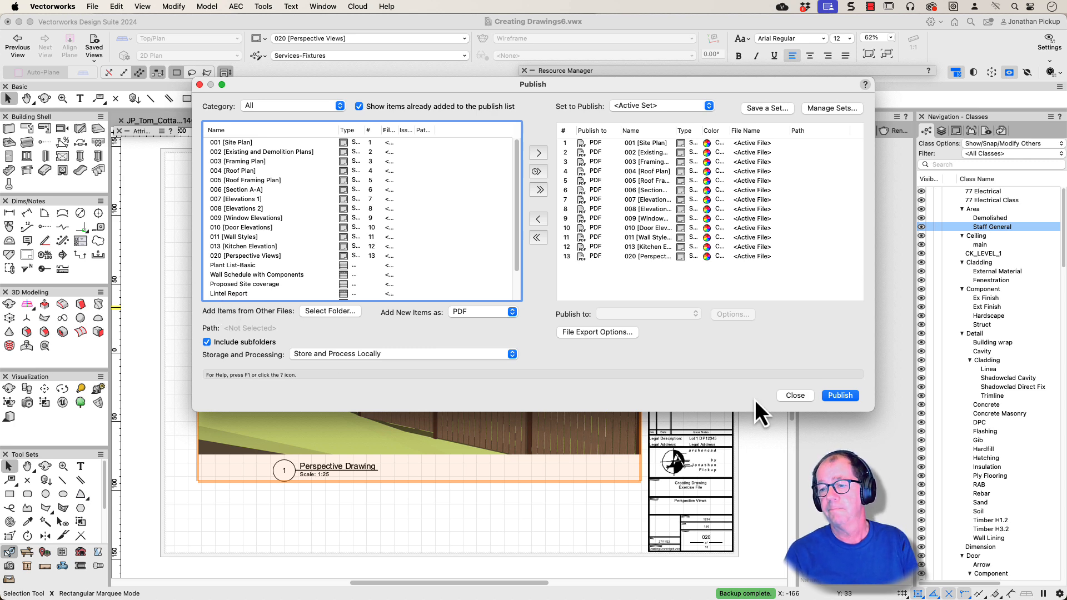
{"action": "left_click", "coordinate": [794, 395]}
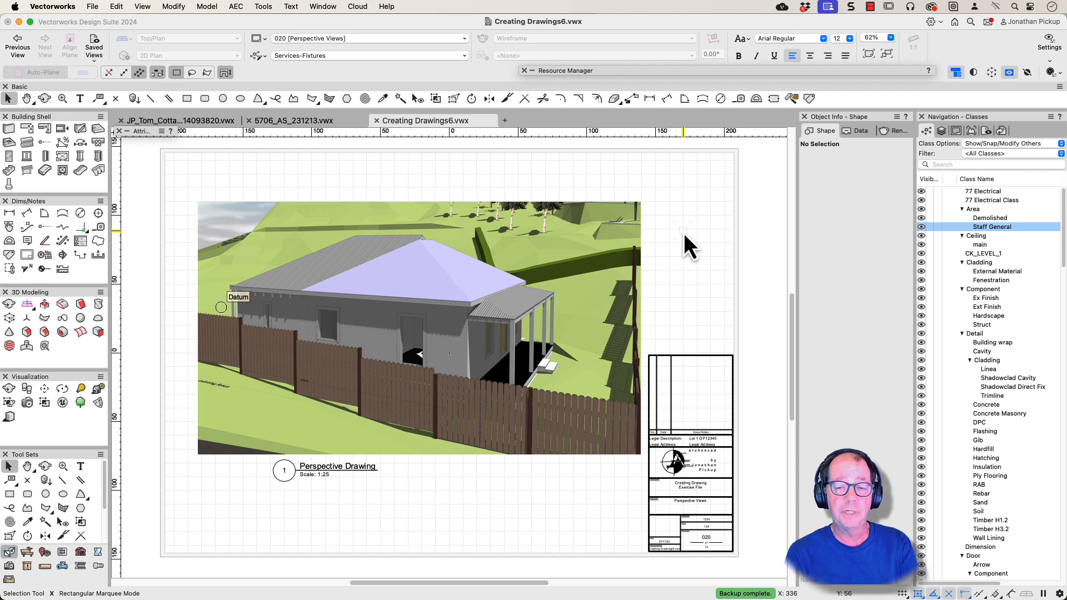